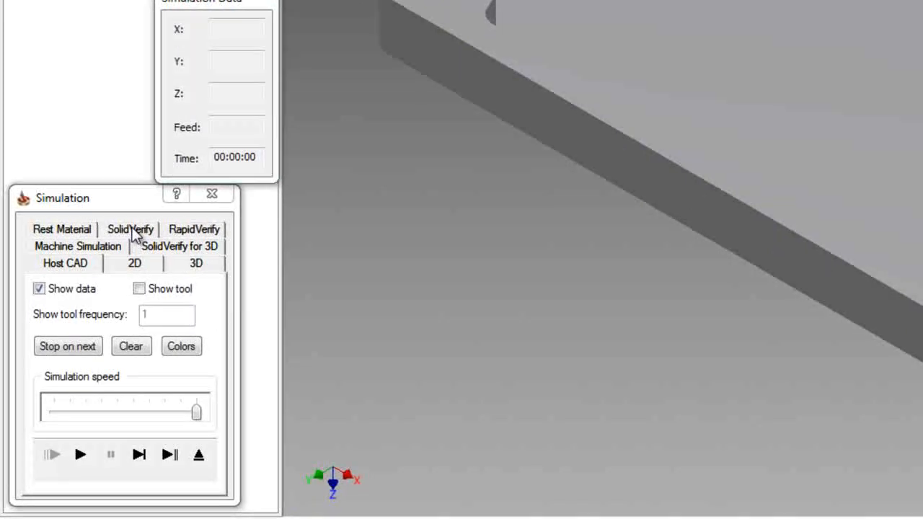
- Switch to SolidVerify and step F_contour_T2 through its depth passes around the block edges
left_click(139, 454)
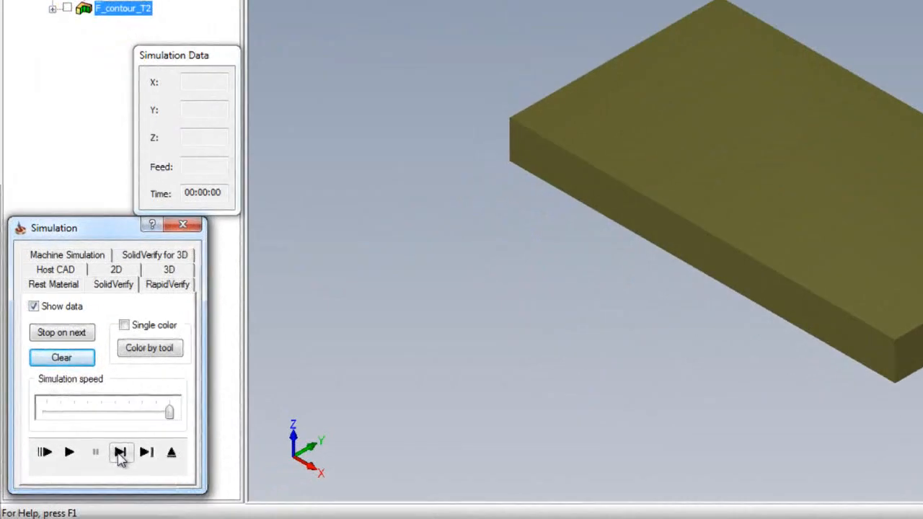
left_click(121, 452)
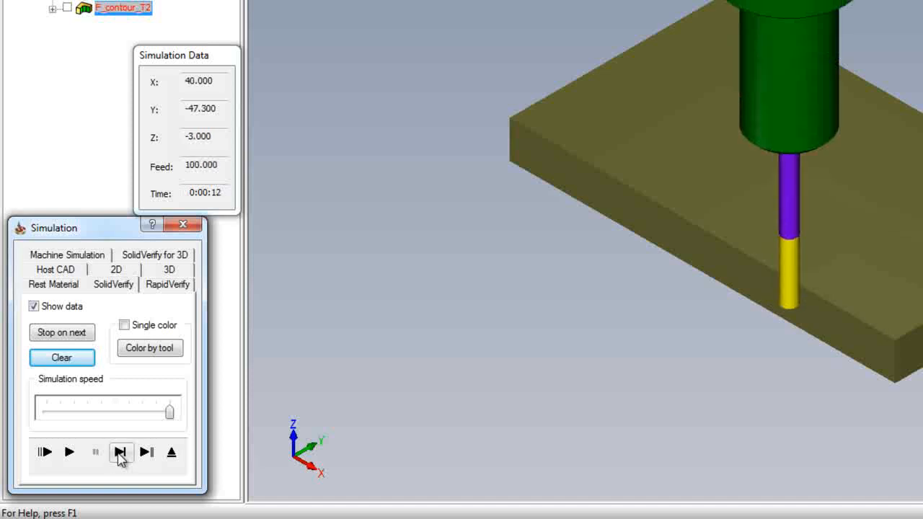
left_click(121, 452)
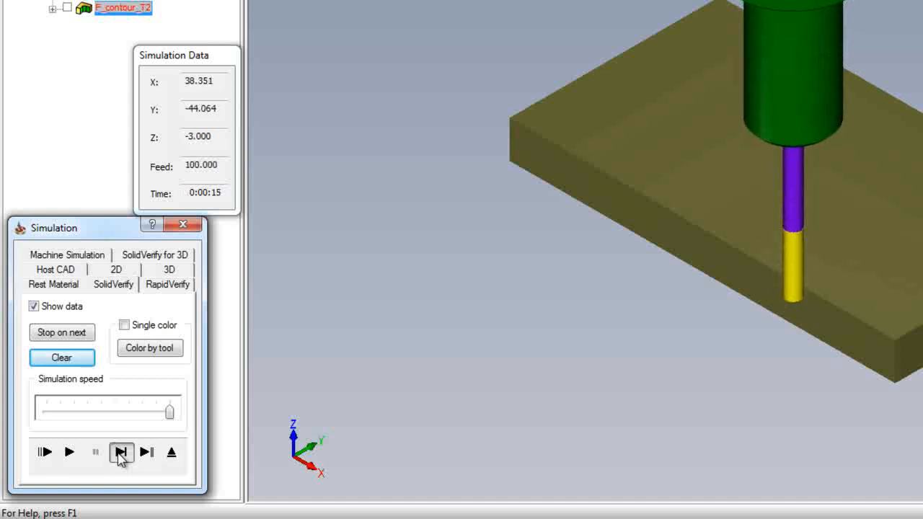
left_click(121, 452)
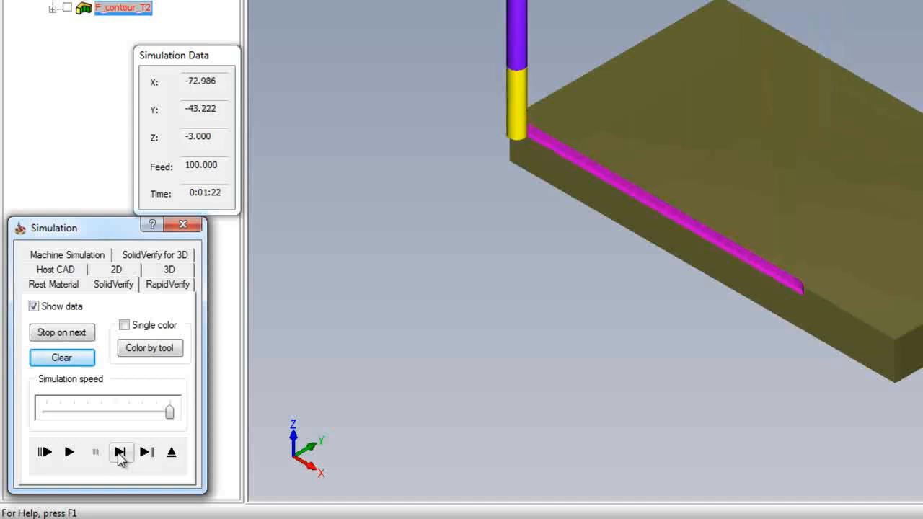
left_click(121, 452)
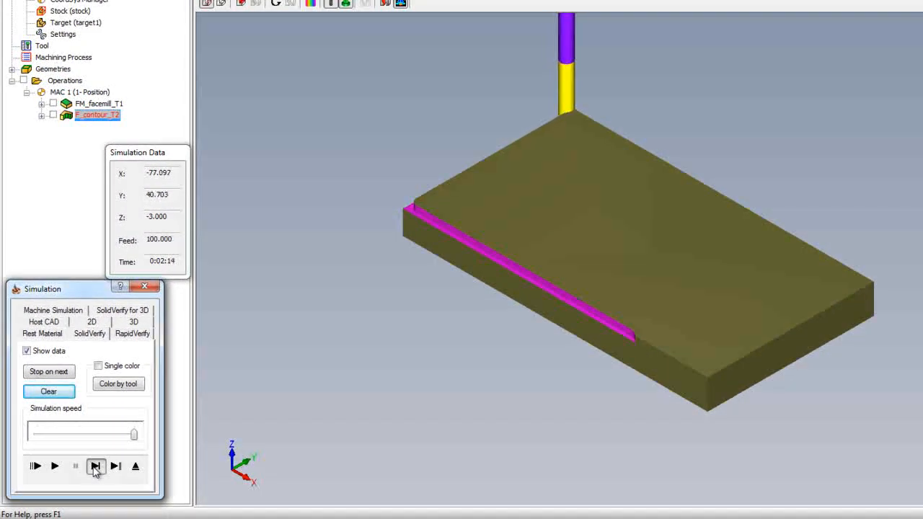
left_click(96, 465)
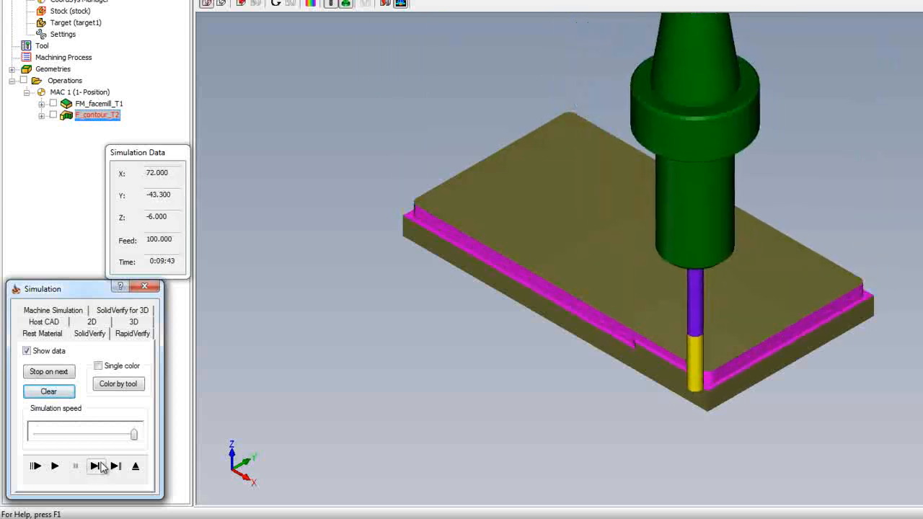
left_click(95, 466)
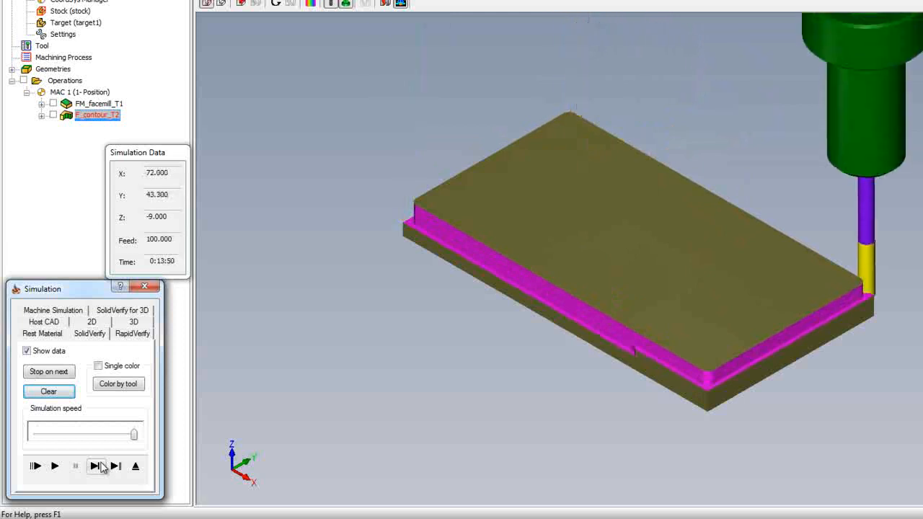
left_click(95, 465)
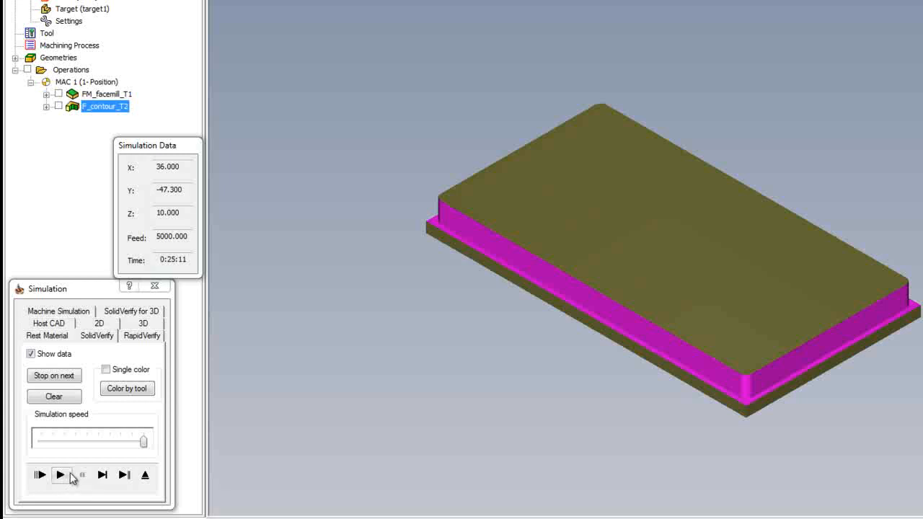
- Play the SolidVerify simulation continuously, then pause it with the tool at the block corner
left_click(61, 475)
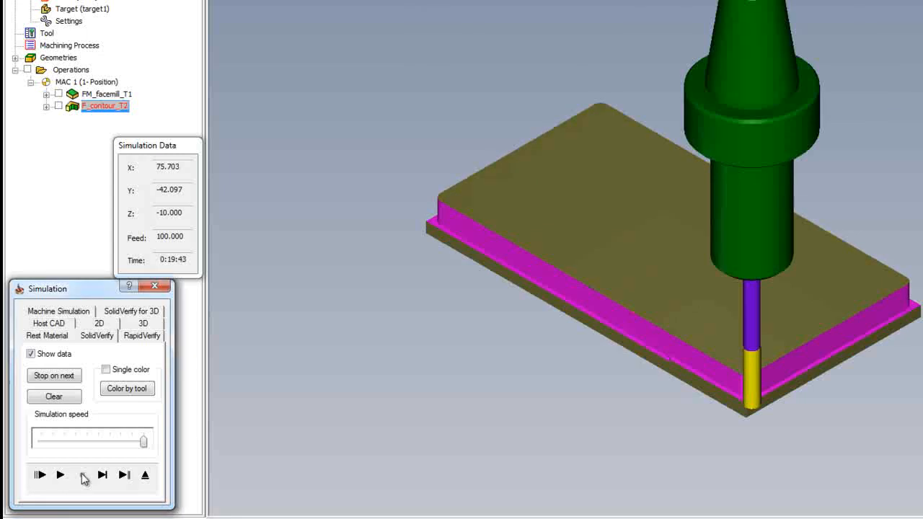
left_click(60, 474)
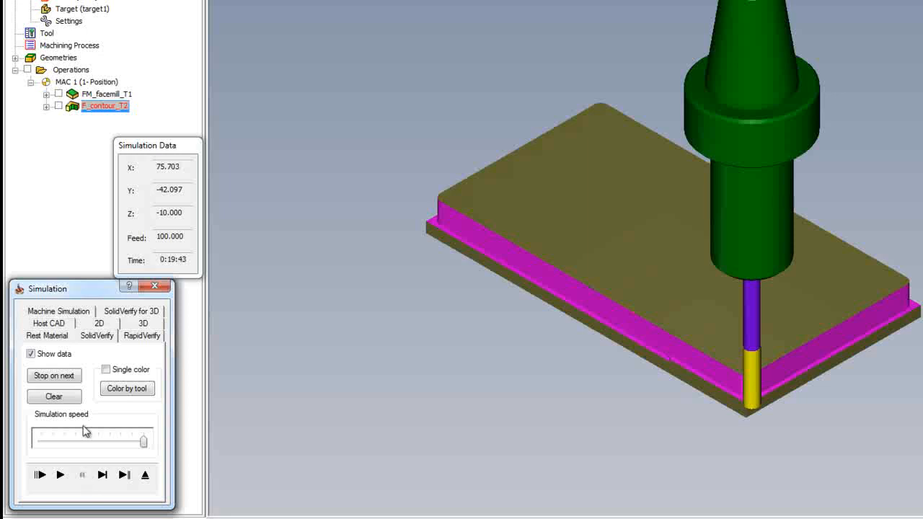
mouse_move(84, 146)
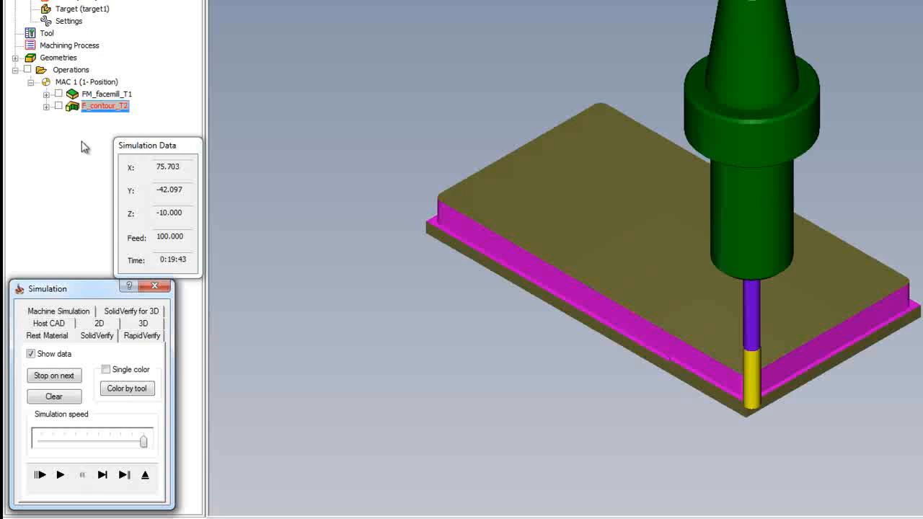
mouse_move(94, 126)
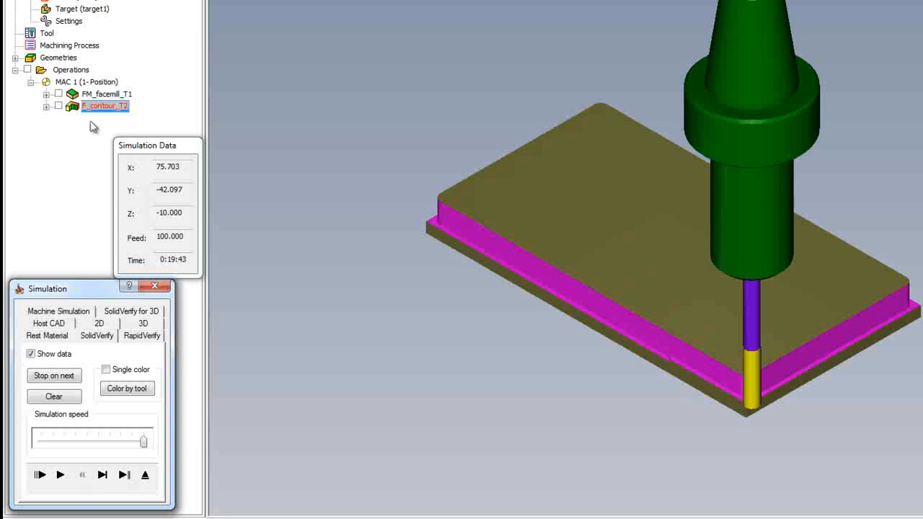
left_click(53, 397)
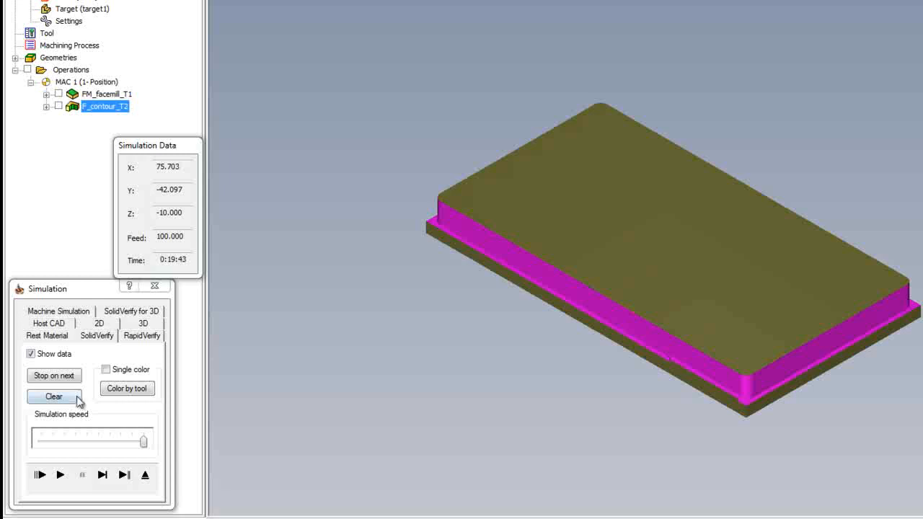
- Select FM_facemill_T1 and the Operations node in the operations tree
left_click(106, 93)
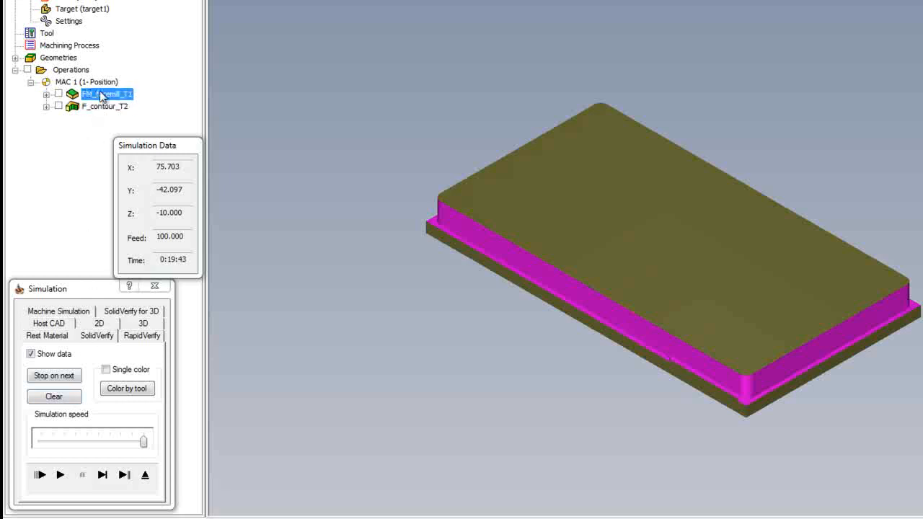
mouse_move(105, 98)
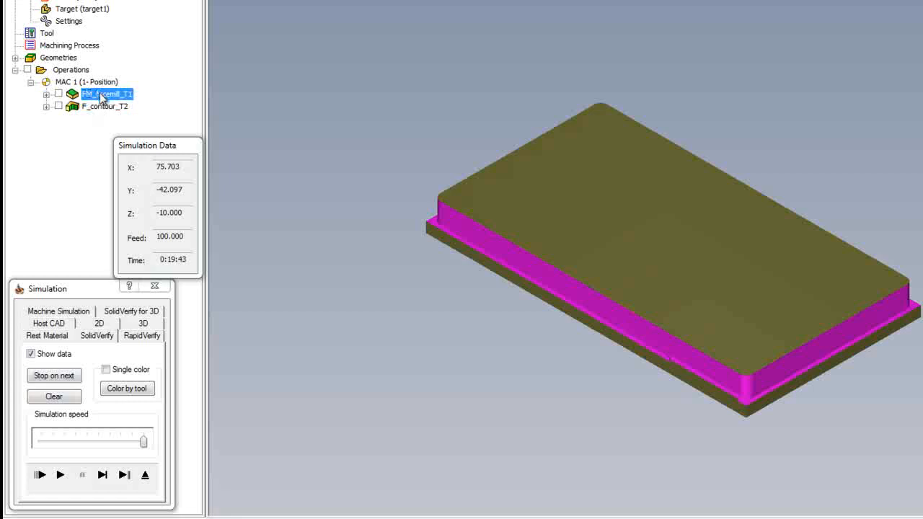
left_click(71, 69)
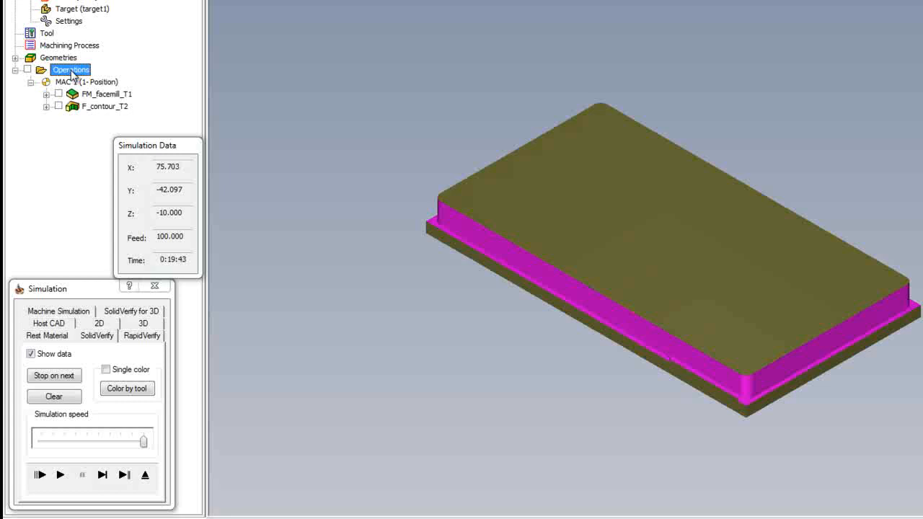
mouse_move(105, 365)
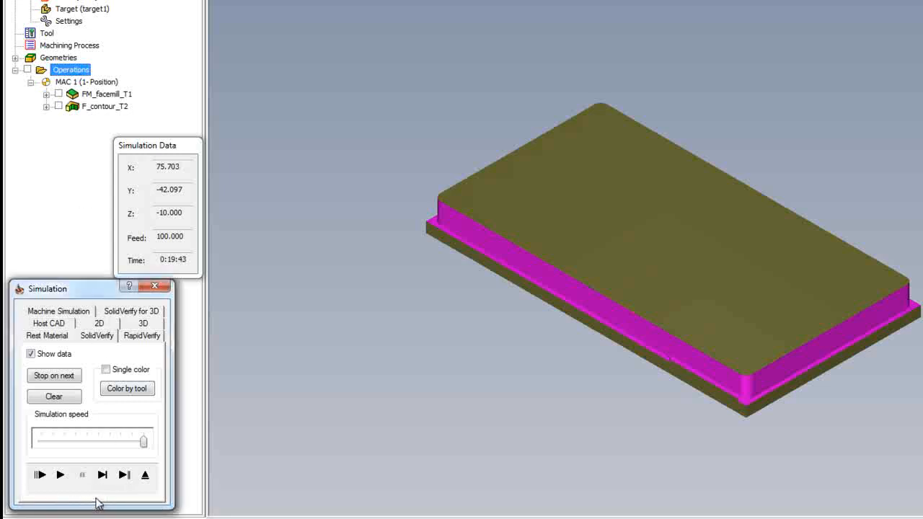
- Skip through all operations, then replay the simulation from face milling on uncut stock
left_click(124, 475)
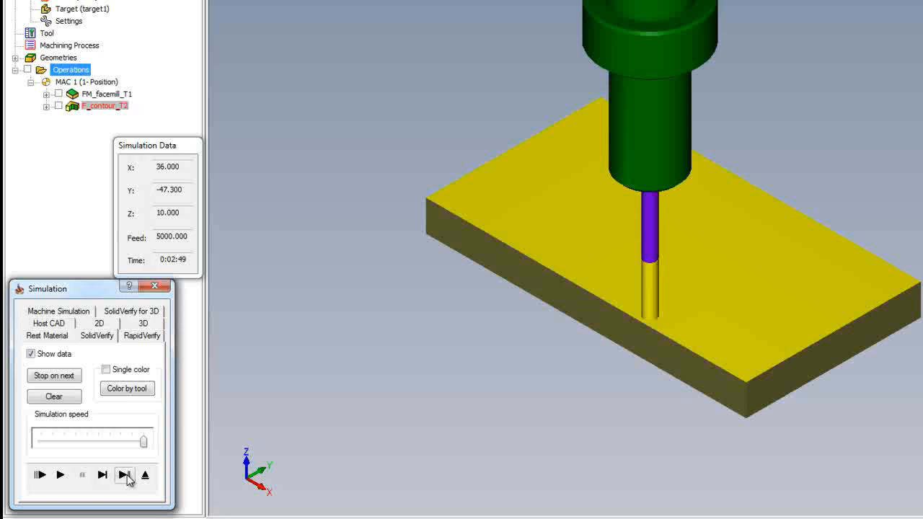
left_click(124, 475)
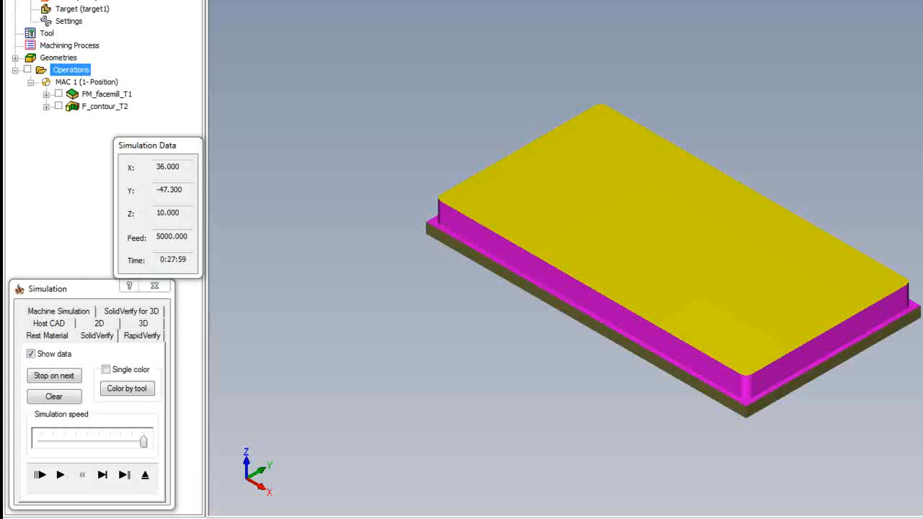
mouse_move(579, 352)
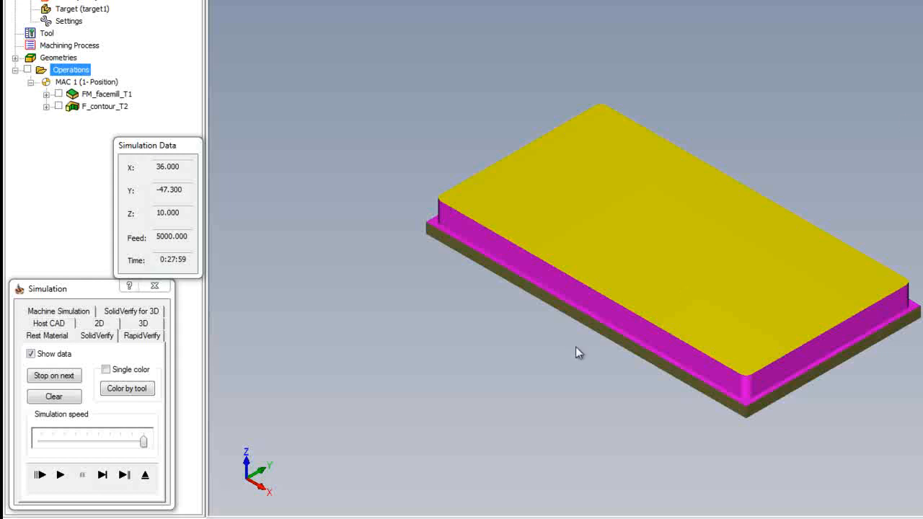
mouse_move(261, 449)
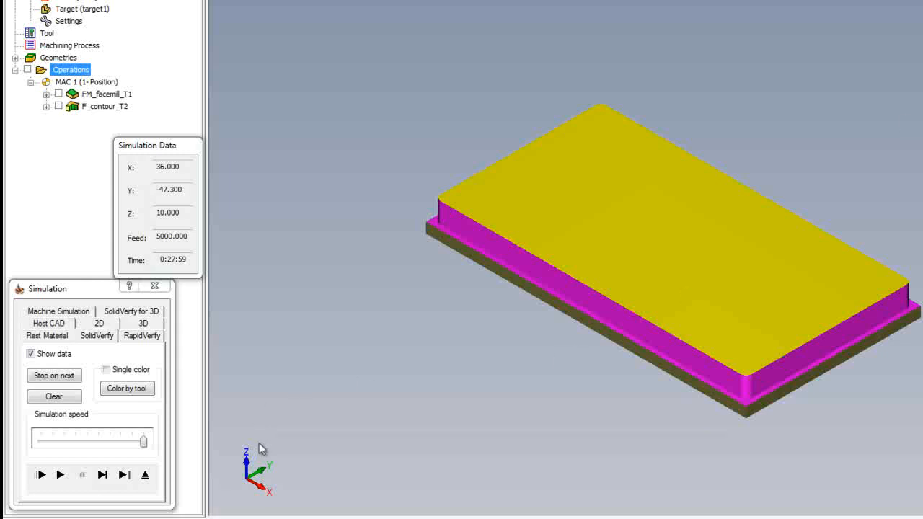
left_click(60, 474)
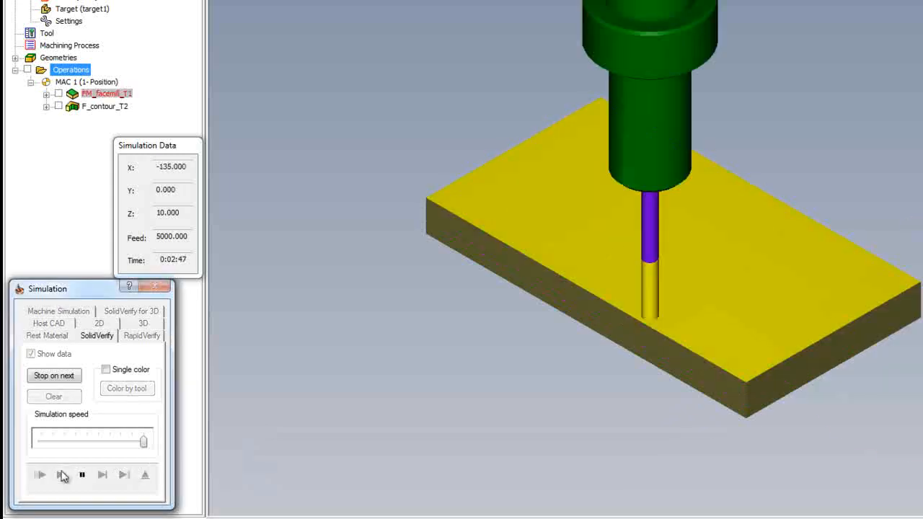